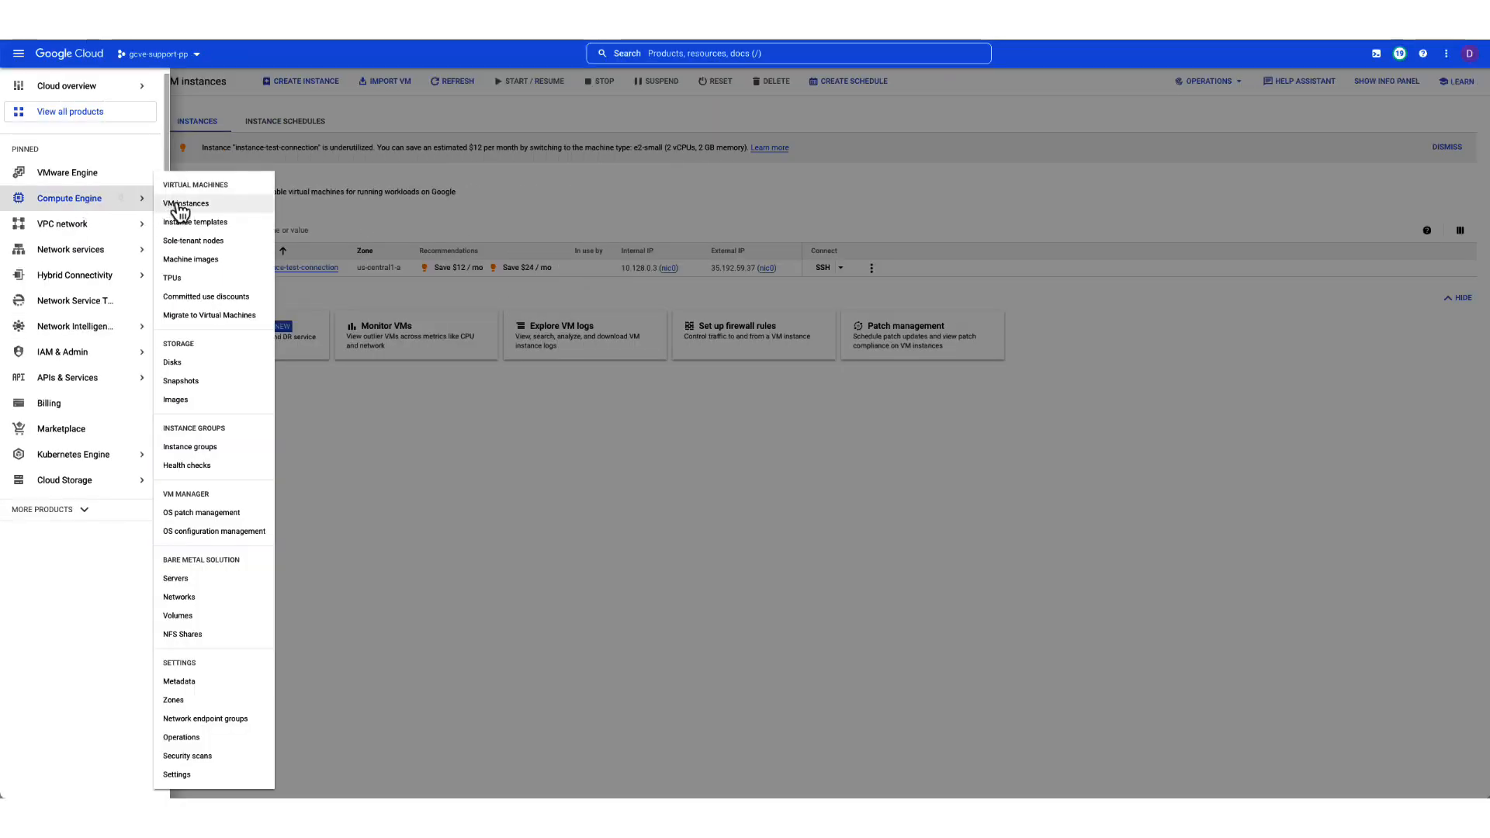
Step: Start an SSH session on instance-test-connection and begin a ping to a 192.x workload address
left_click(185, 203)
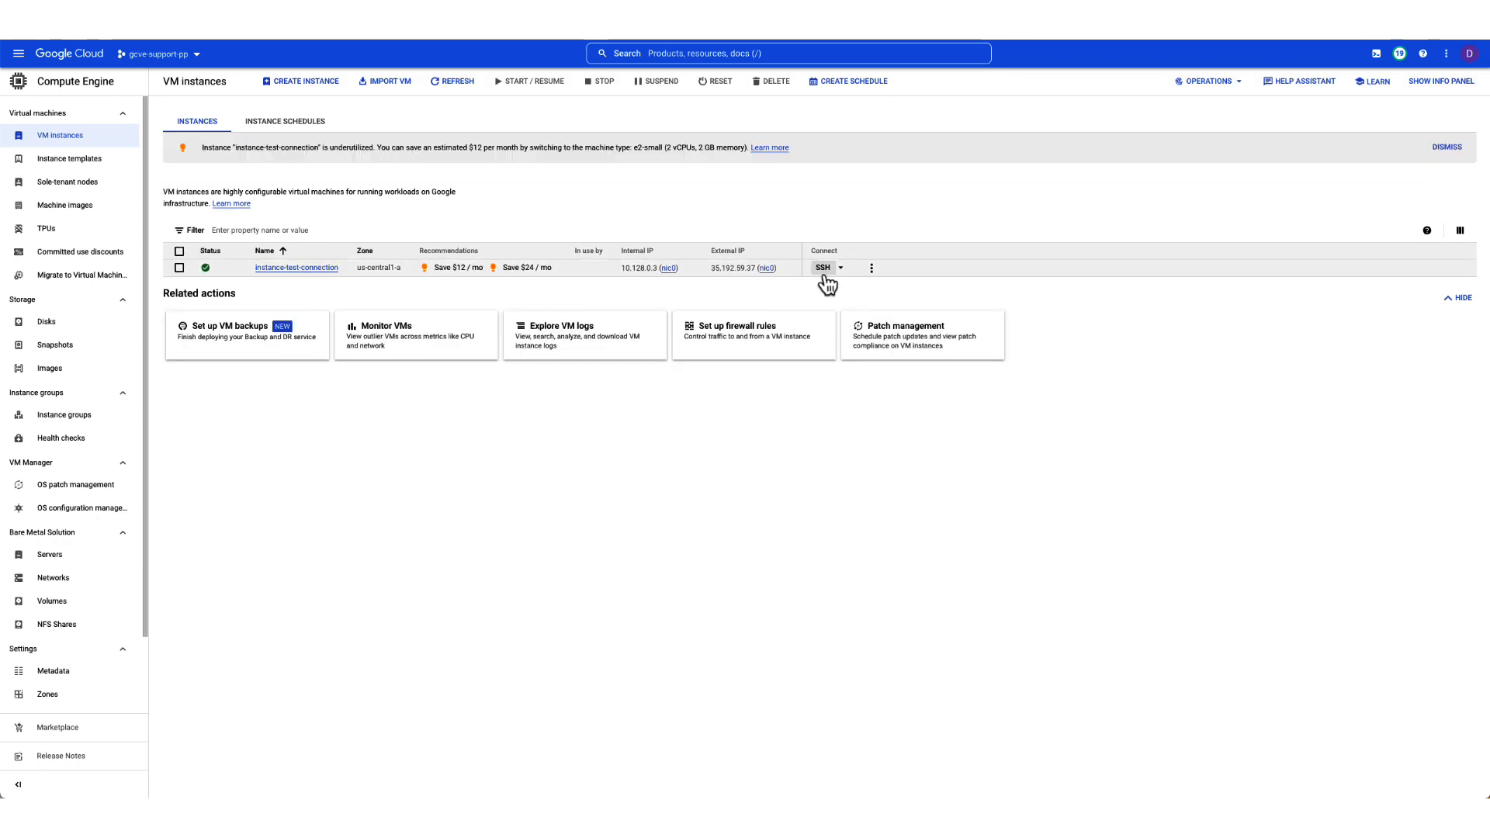
left_click(823, 267)
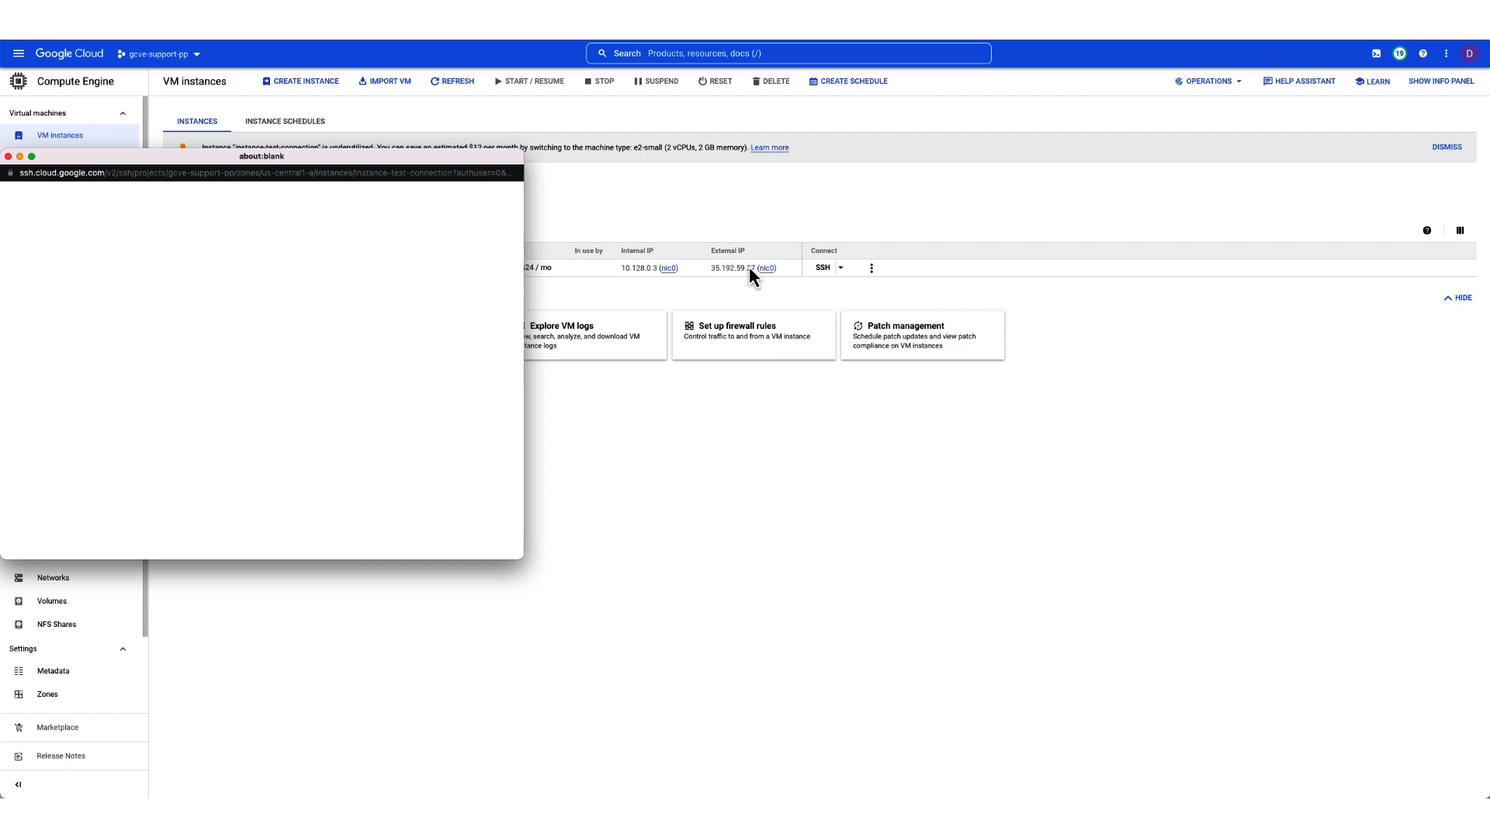
type("ping 192.")
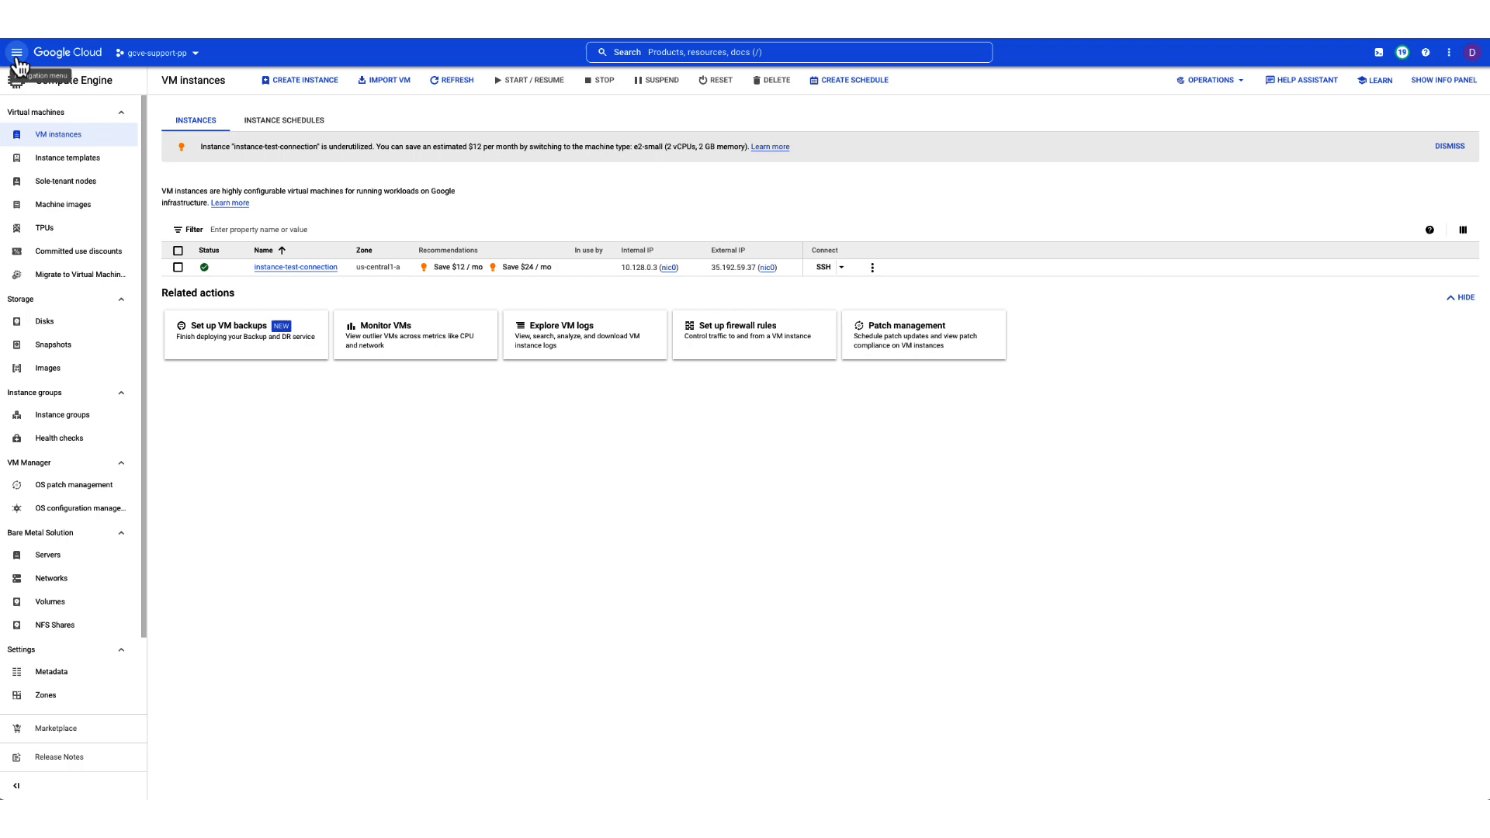
Step: Bring up the console product list to reach the VPC networks page
left_click(16, 52)
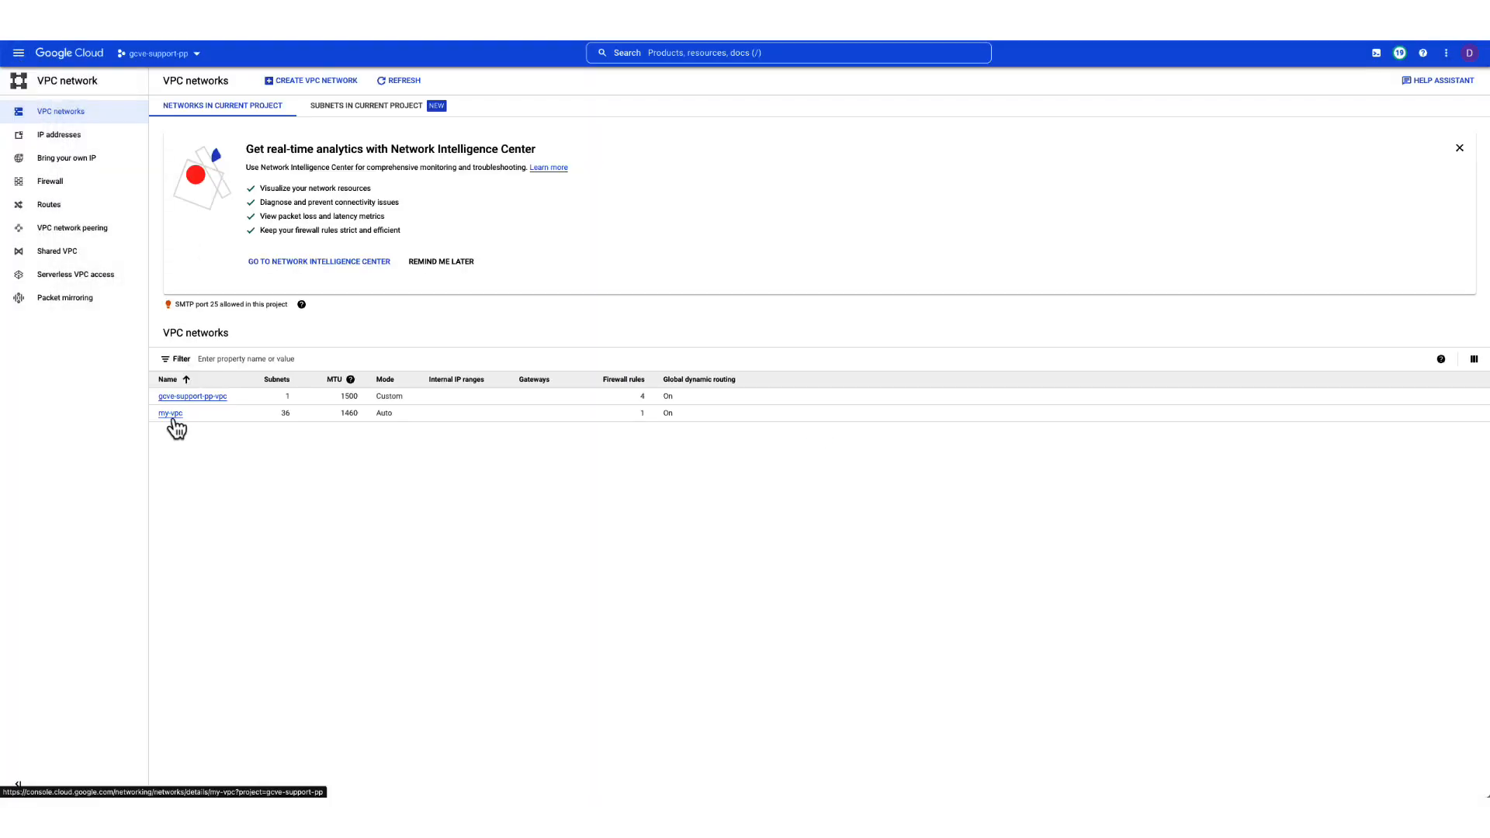
Step: View my-vpc's VPC network peering list, which shows no connections
left_click(171, 413)
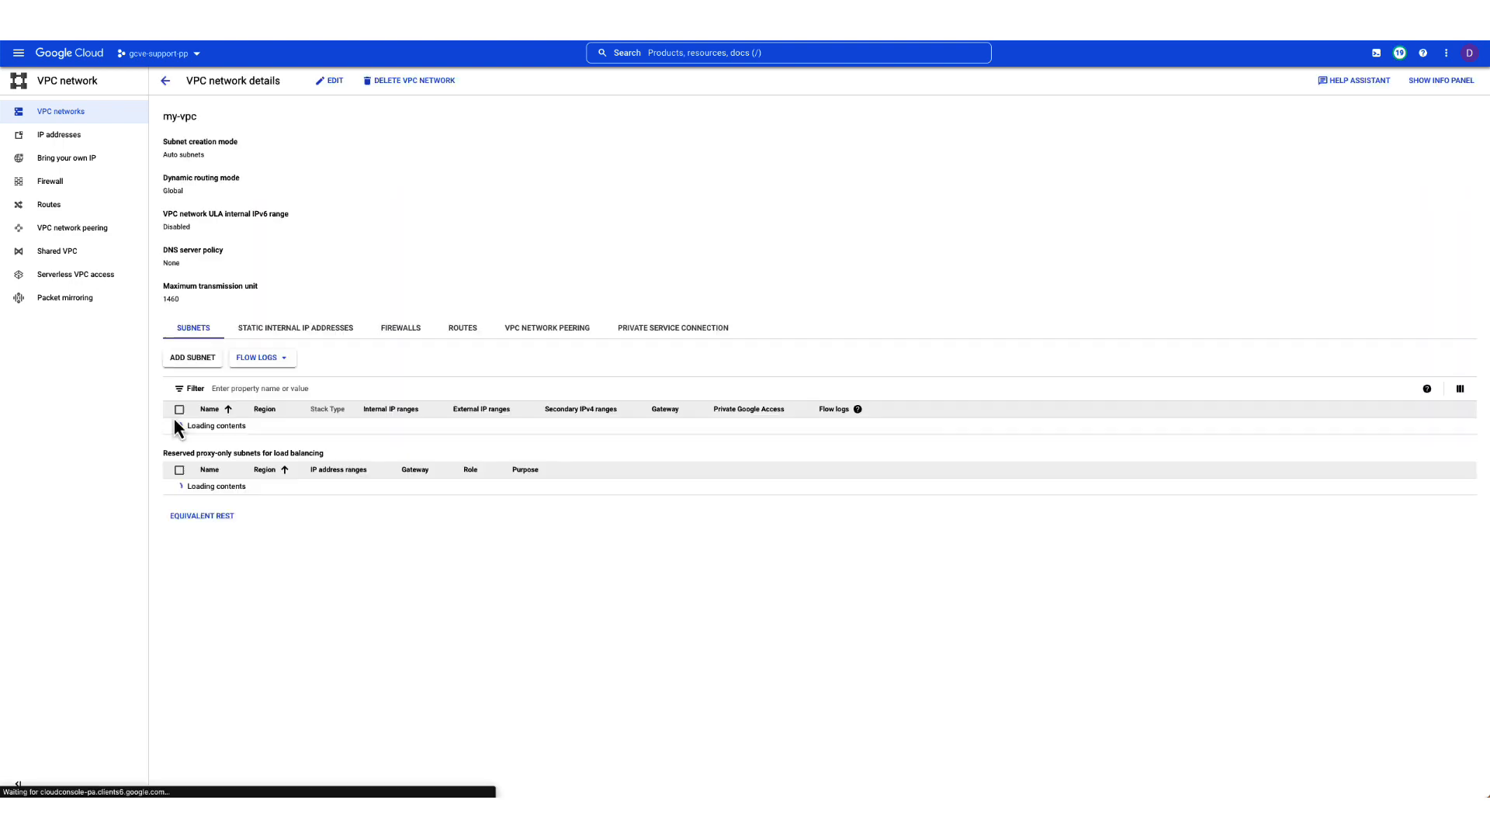
left_click(547, 328)
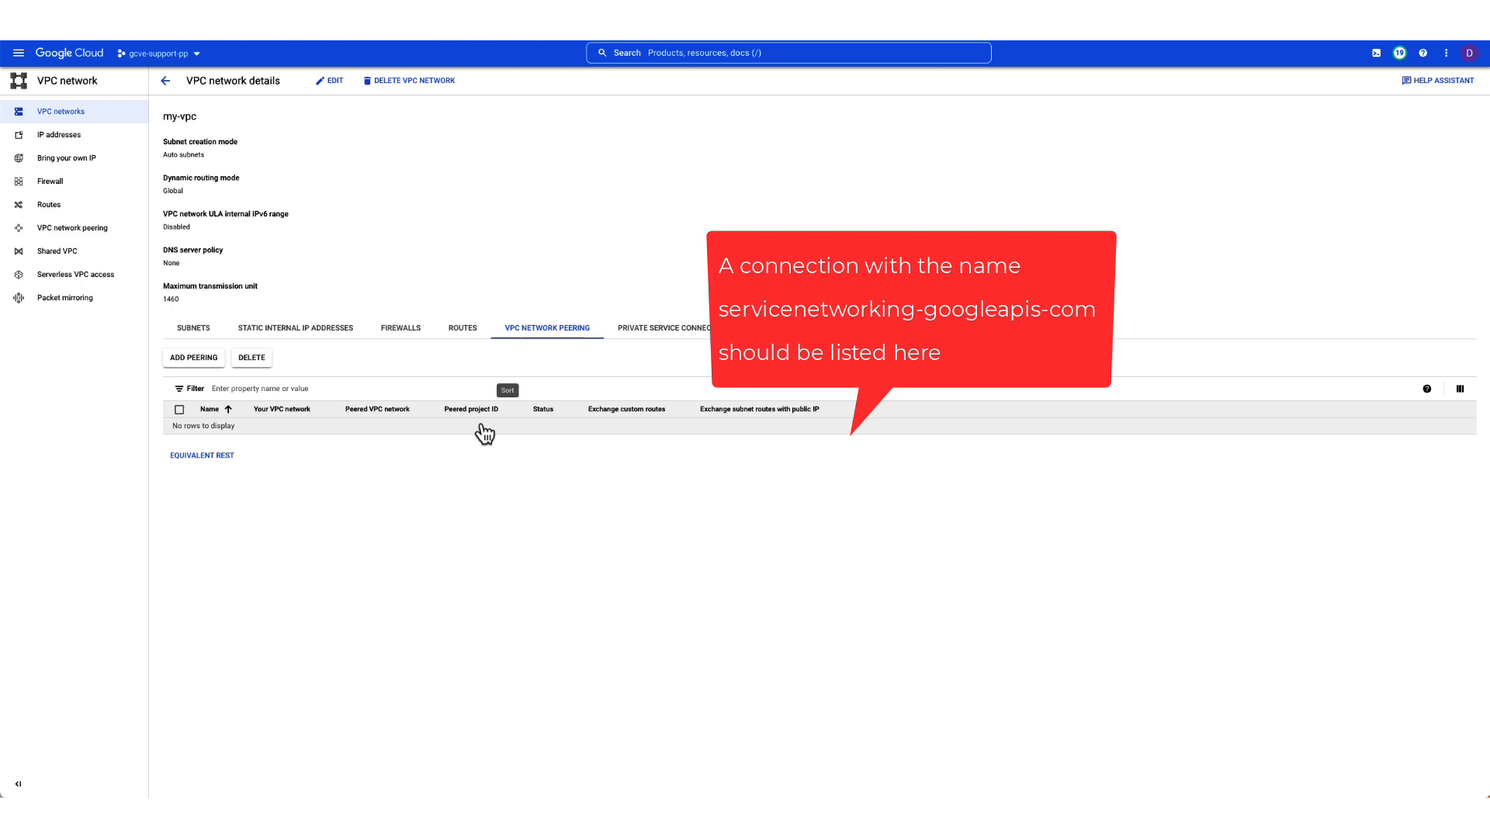
mouse_move(388, 441)
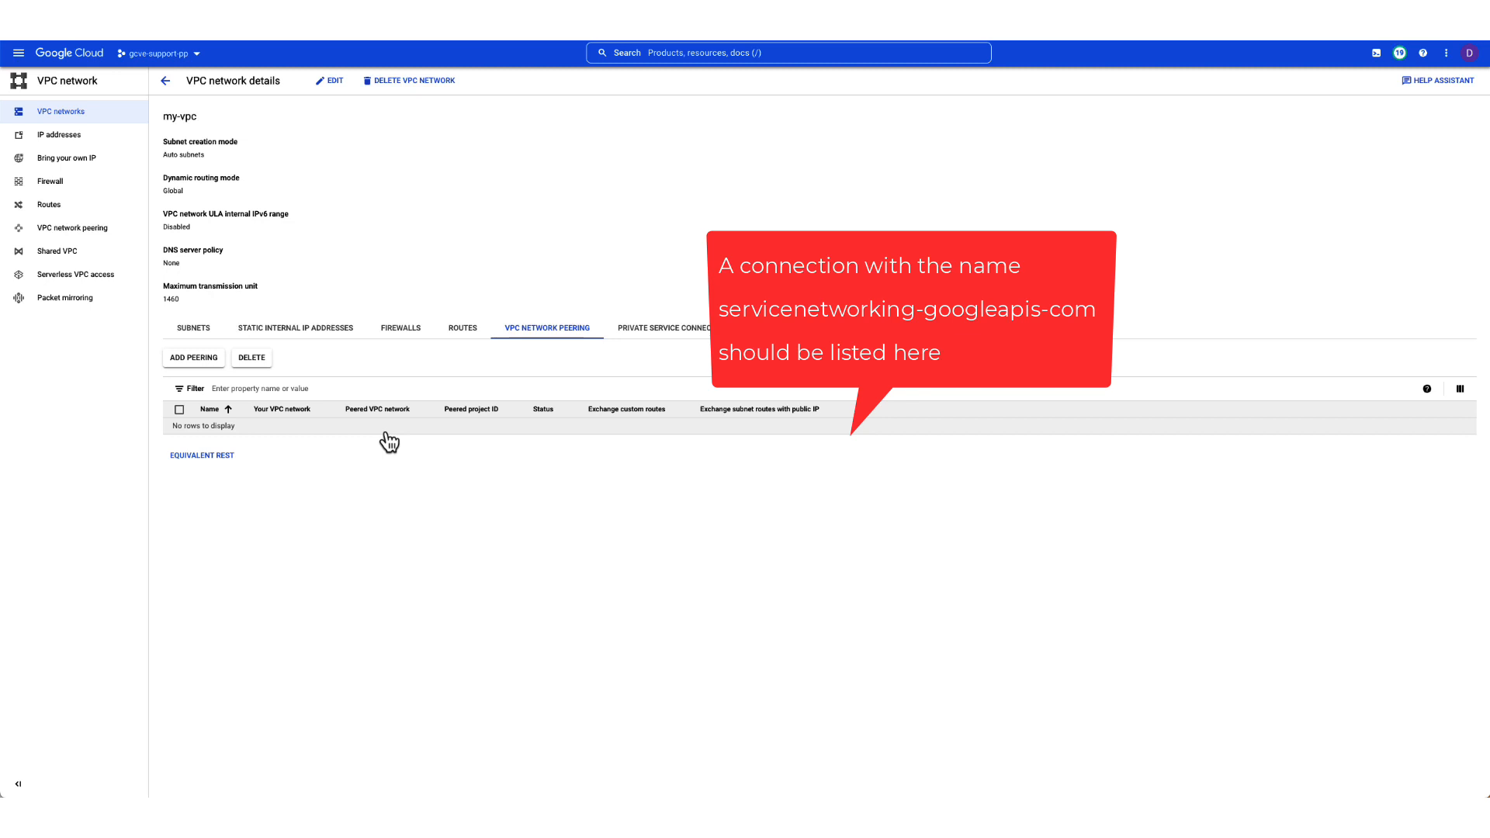
mouse_move(259, 389)
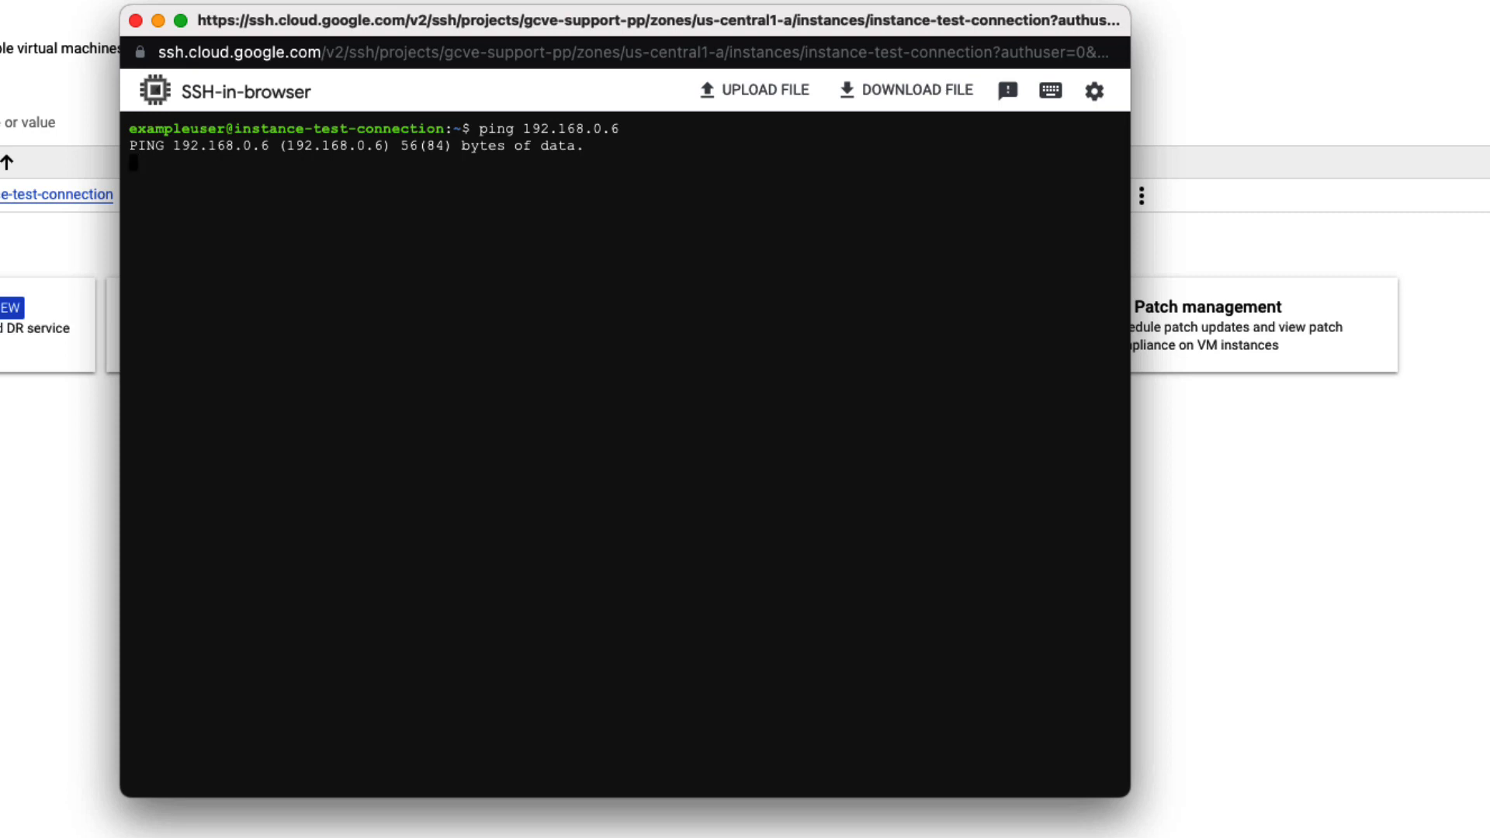
mouse_move(343, 531)
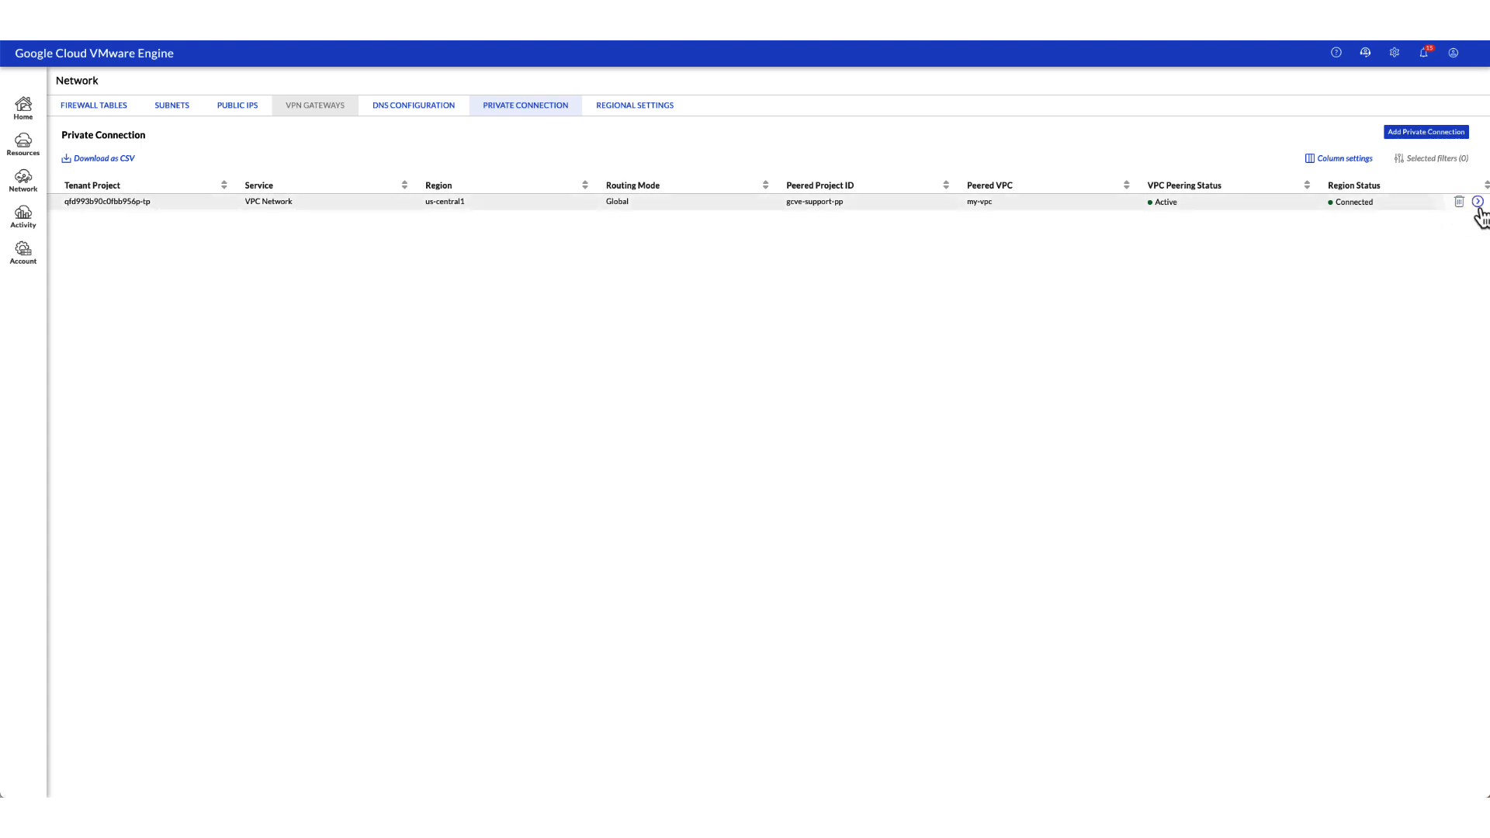
Step: View the peering-to-consumer private connection's imported routes, including 10.128.0.0/20
left_click(1478, 202)
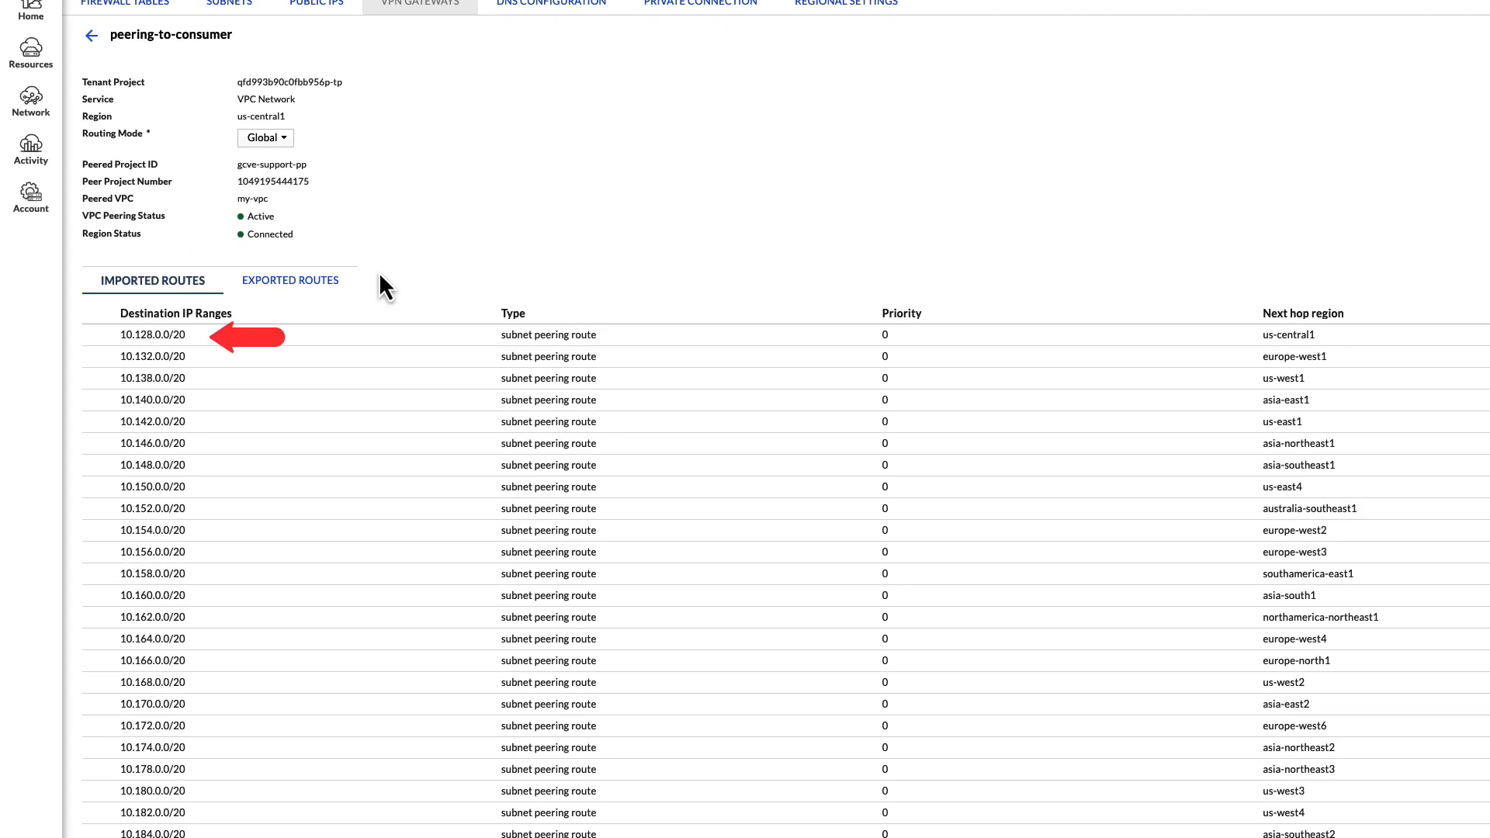
left_click(289, 279)
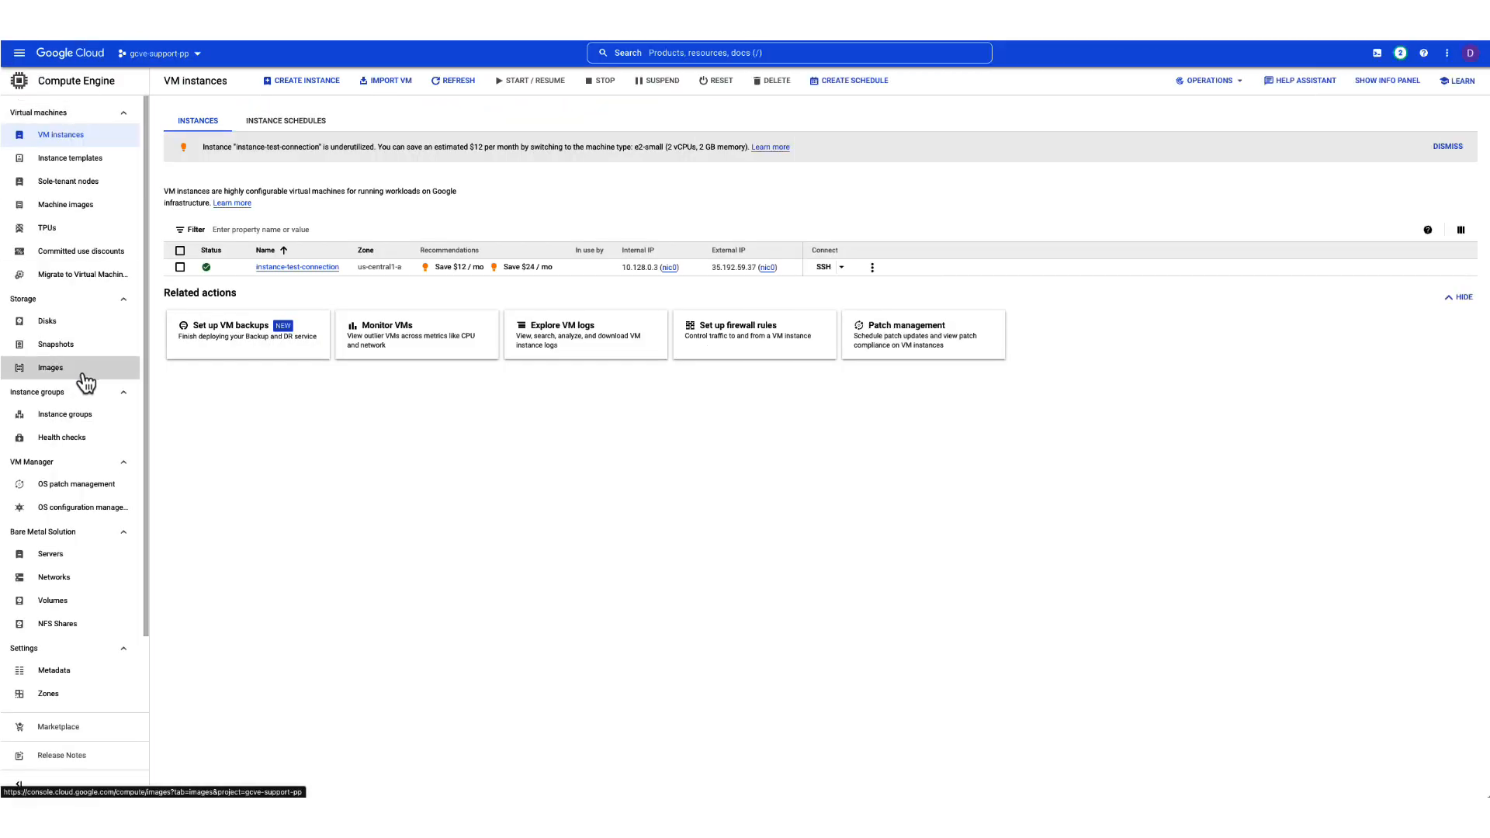
Step: Show servicenetworking-googleapis-com peering's imported routes sorted by status, all rejected by configuration
left_click(25, 54)
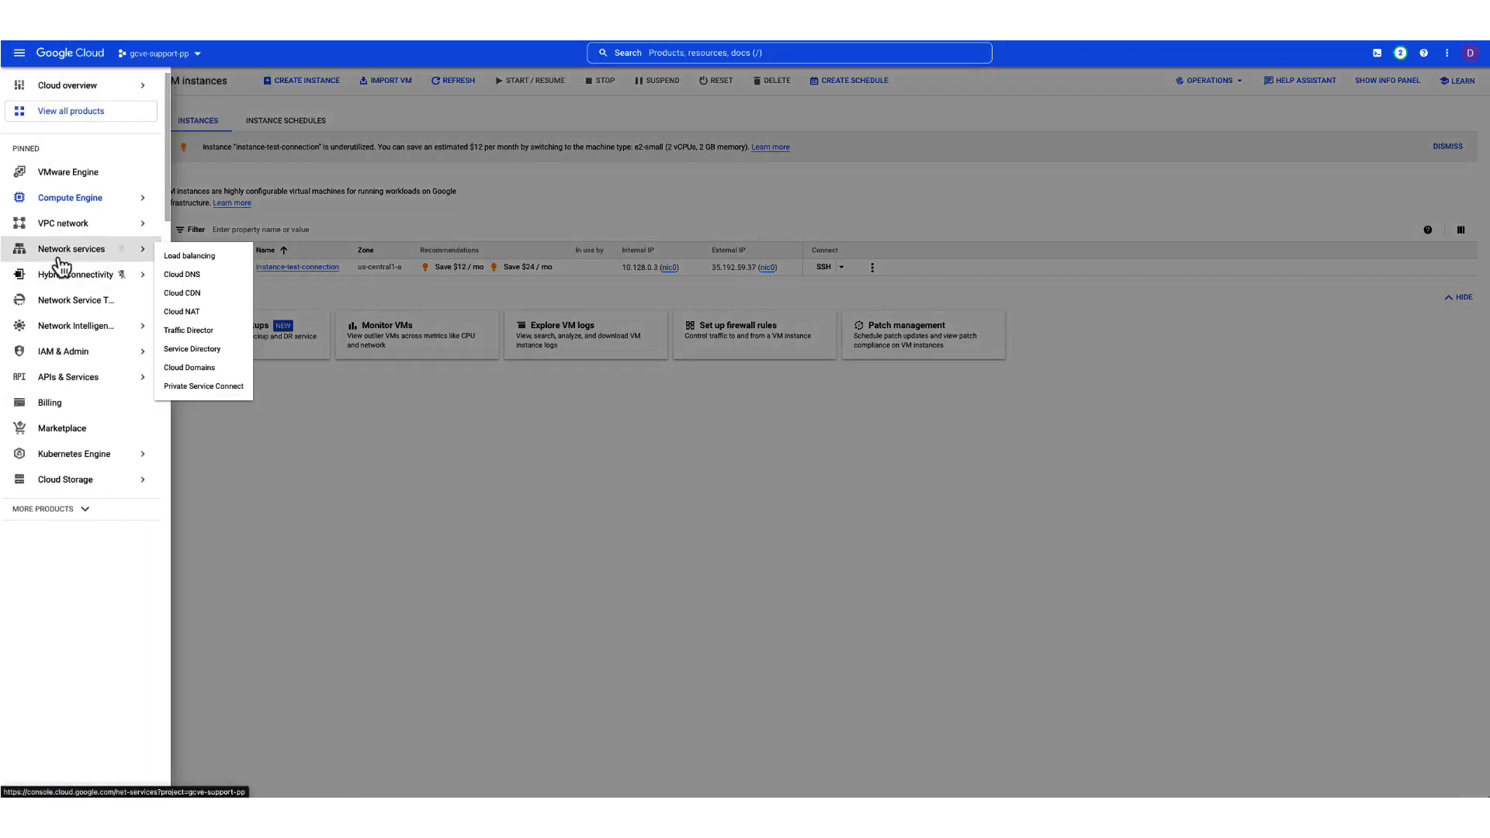
mouse_move(51, 223)
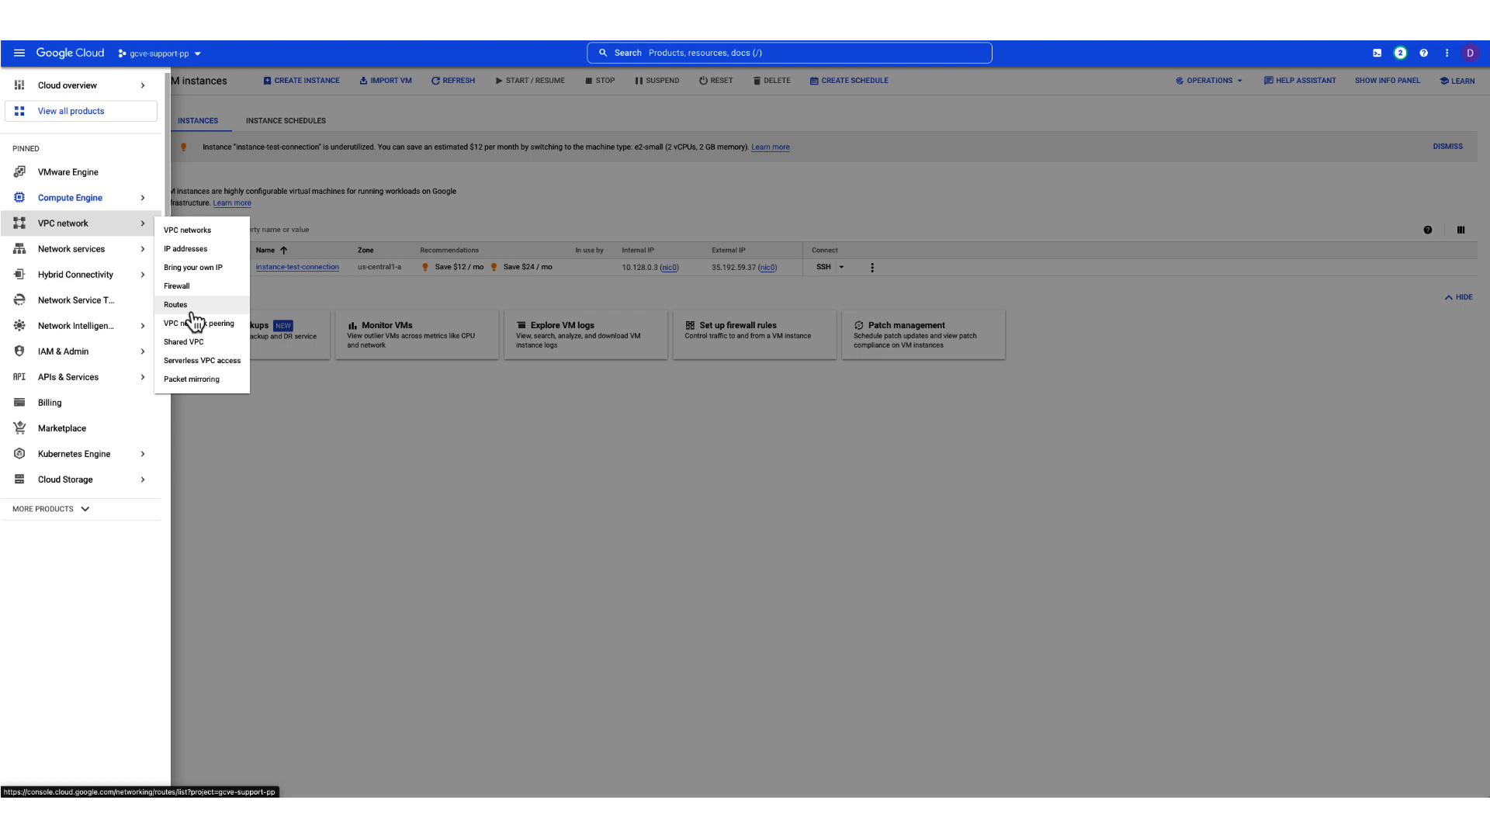
mouse_move(191, 329)
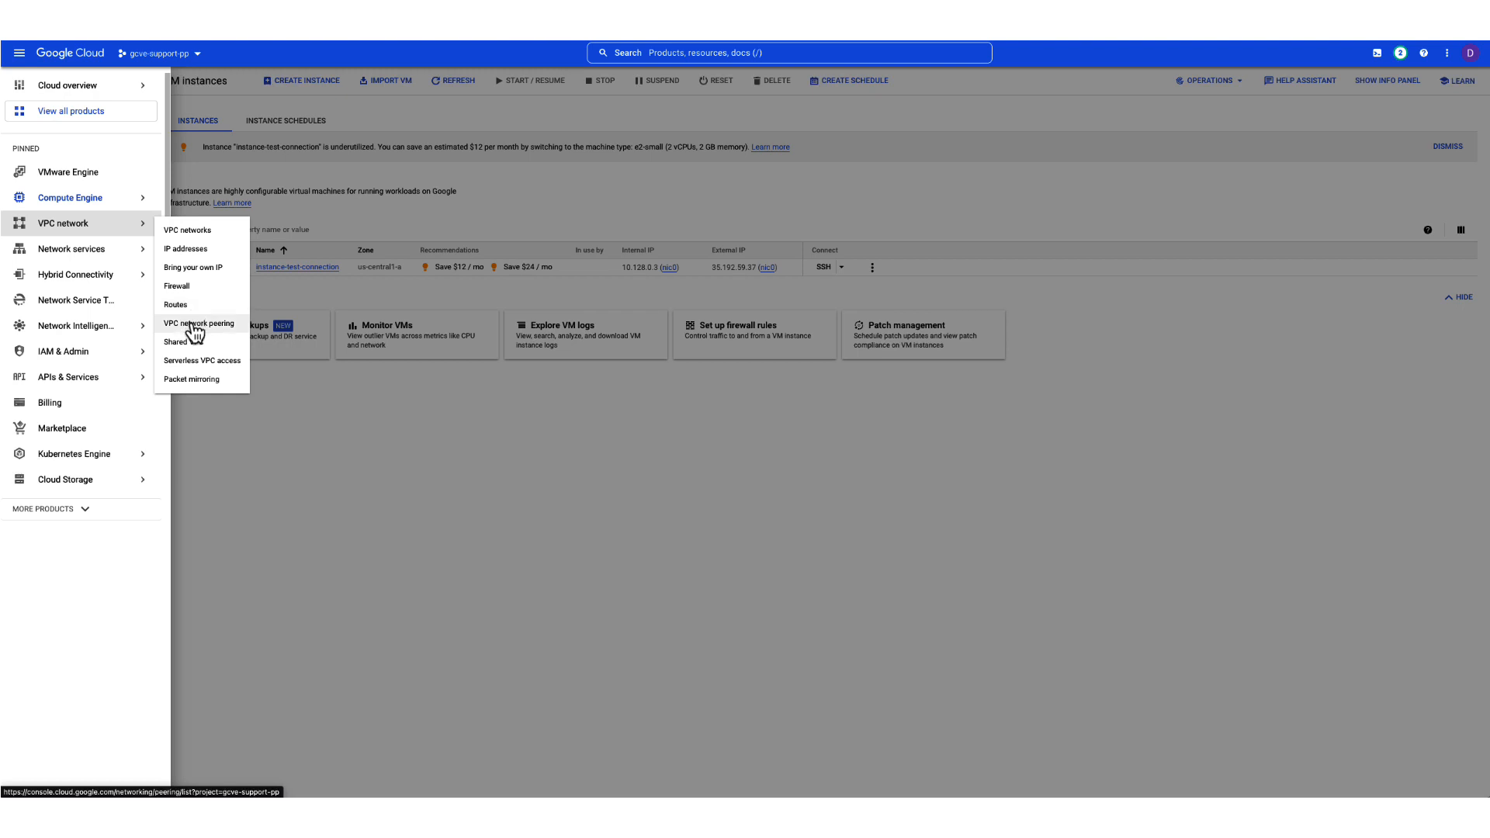
left_click(199, 323)
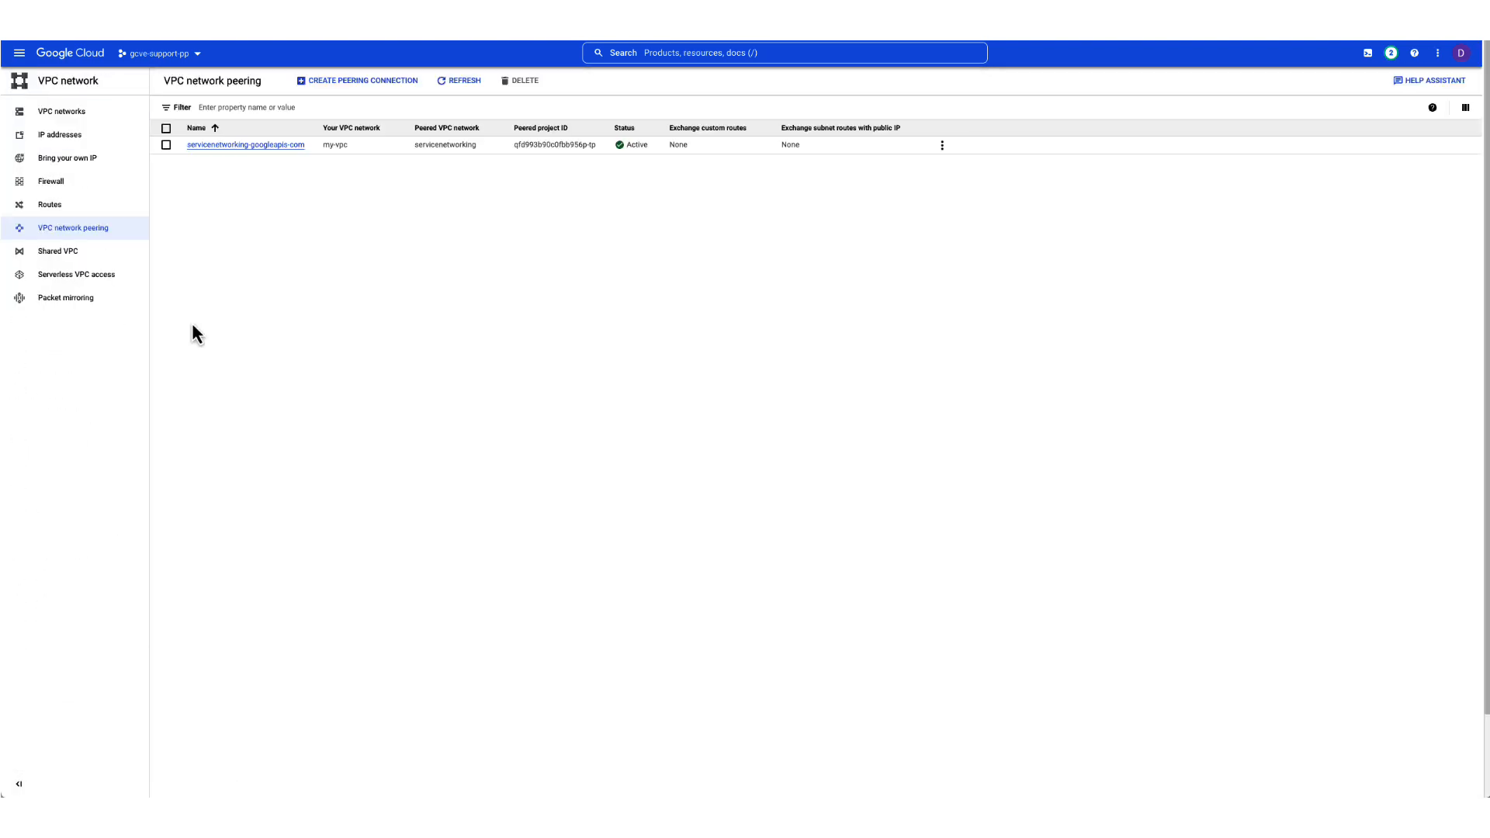
mouse_move(284, 155)
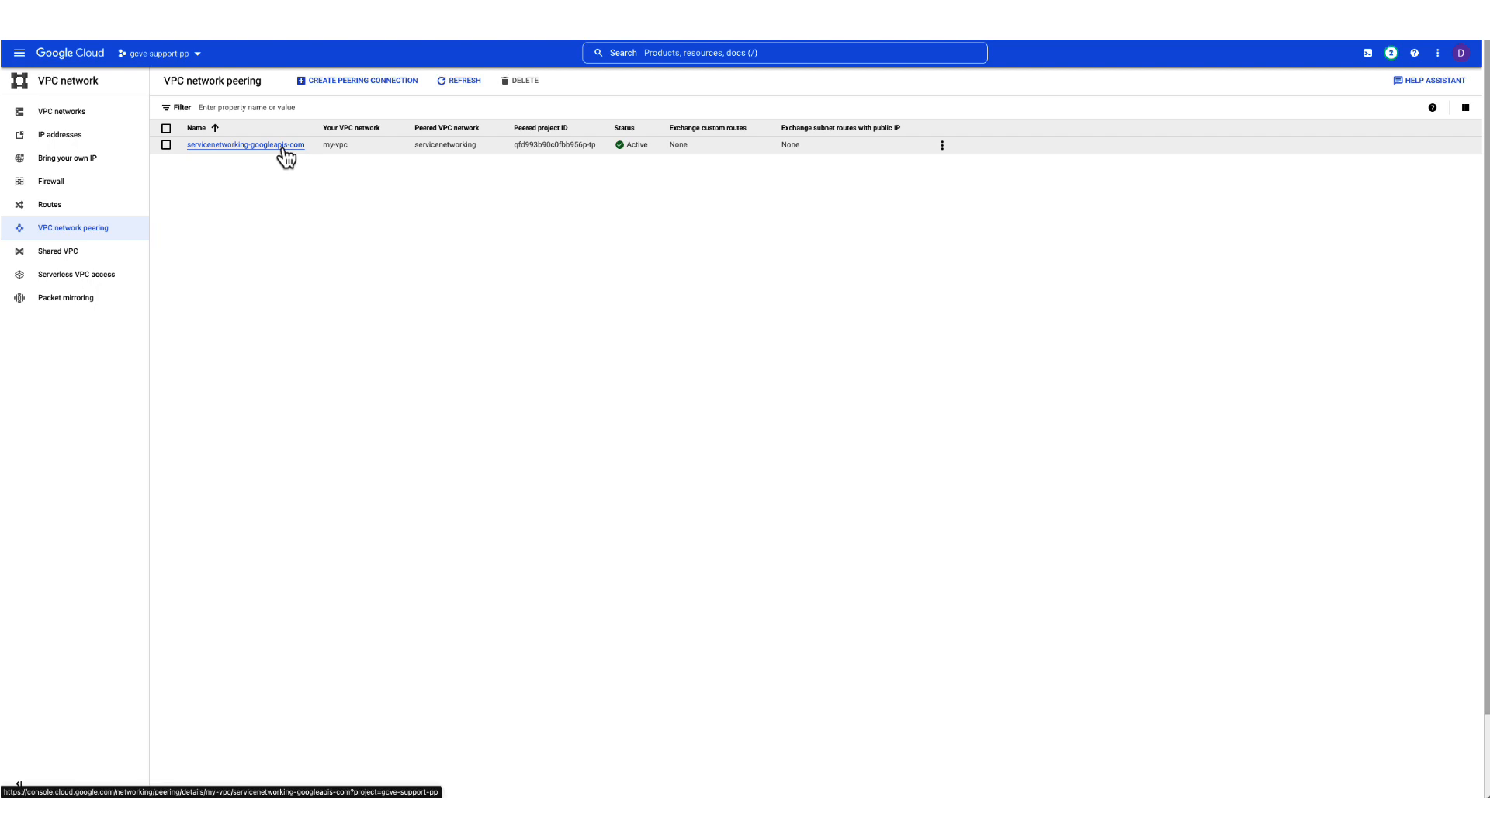
left_click(249, 145)
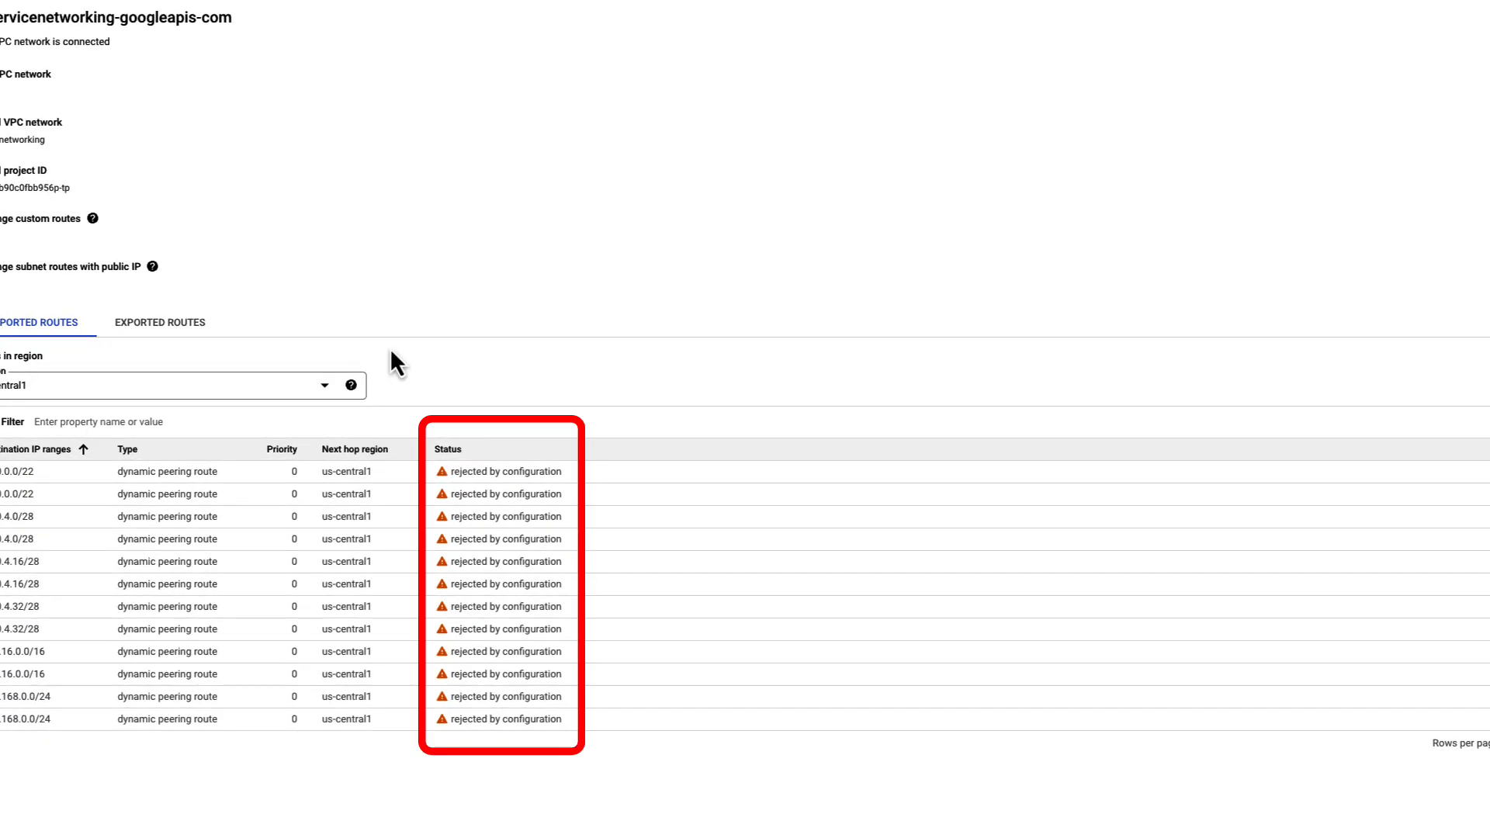
left_click(448, 451)
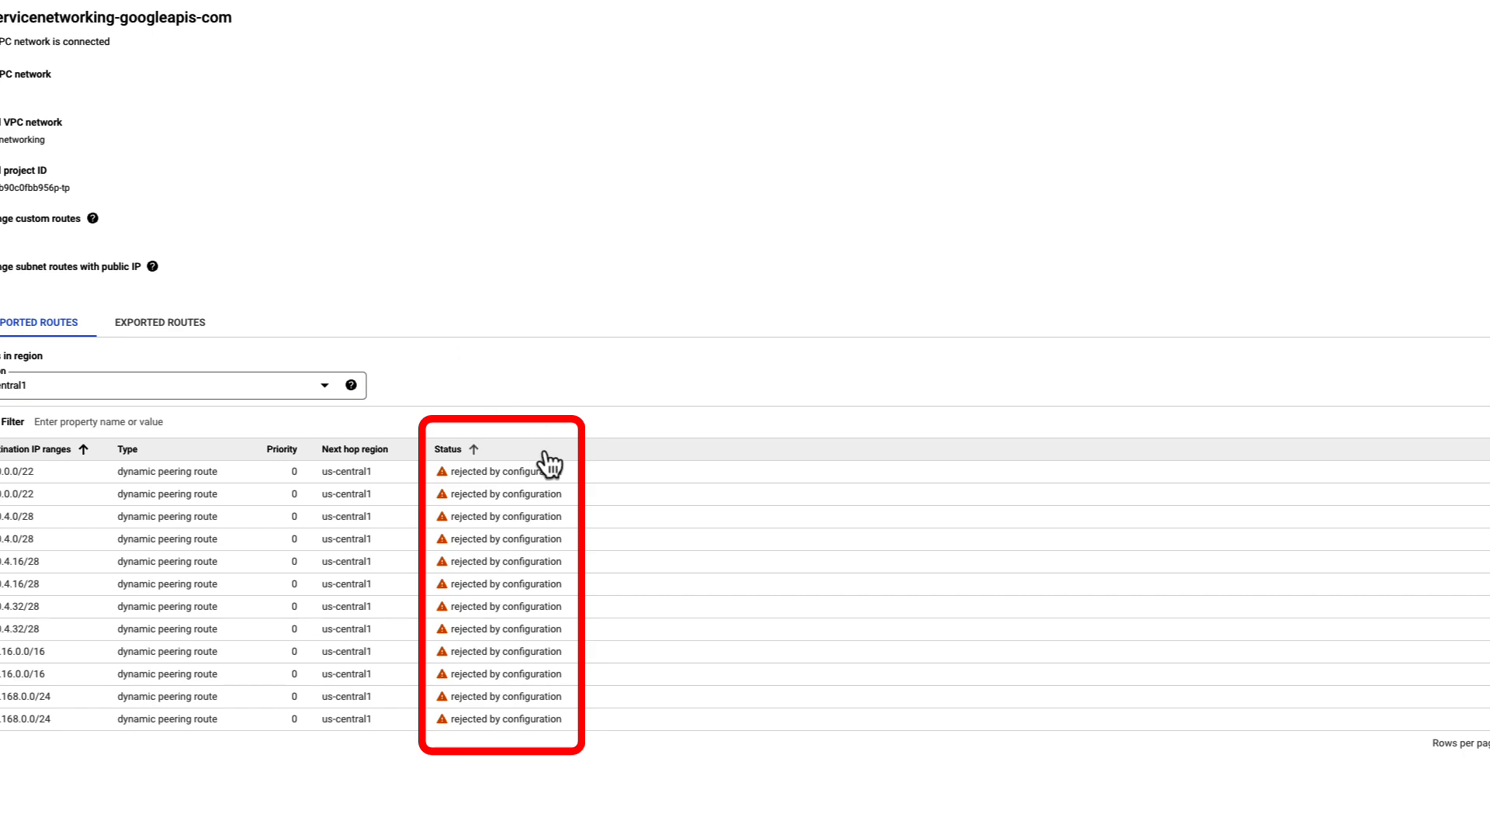
mouse_move(456, 360)
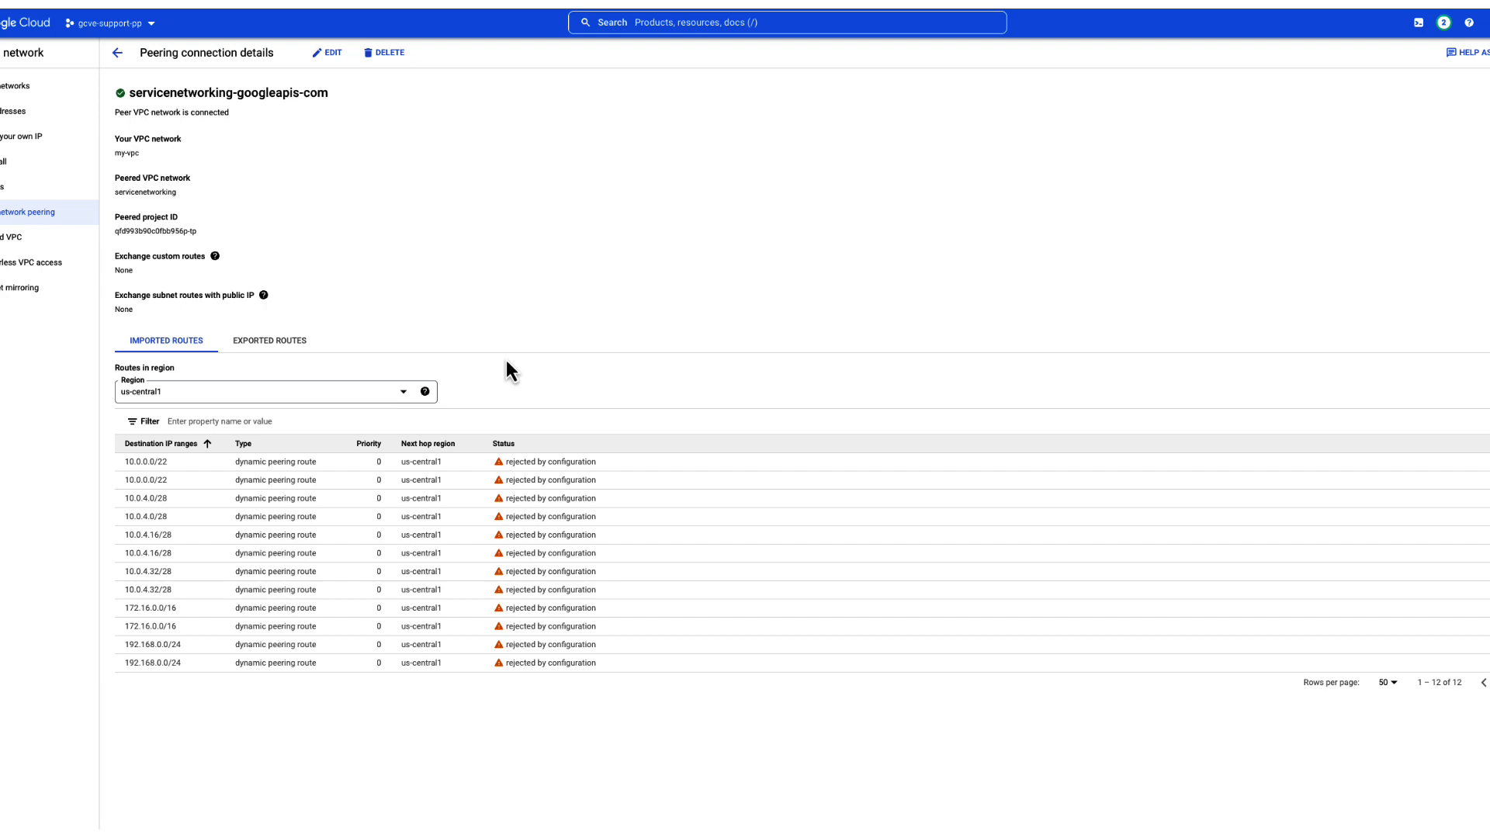
Step: Enable Import and Export custom routes on the peering and save the settings
left_click(332, 53)
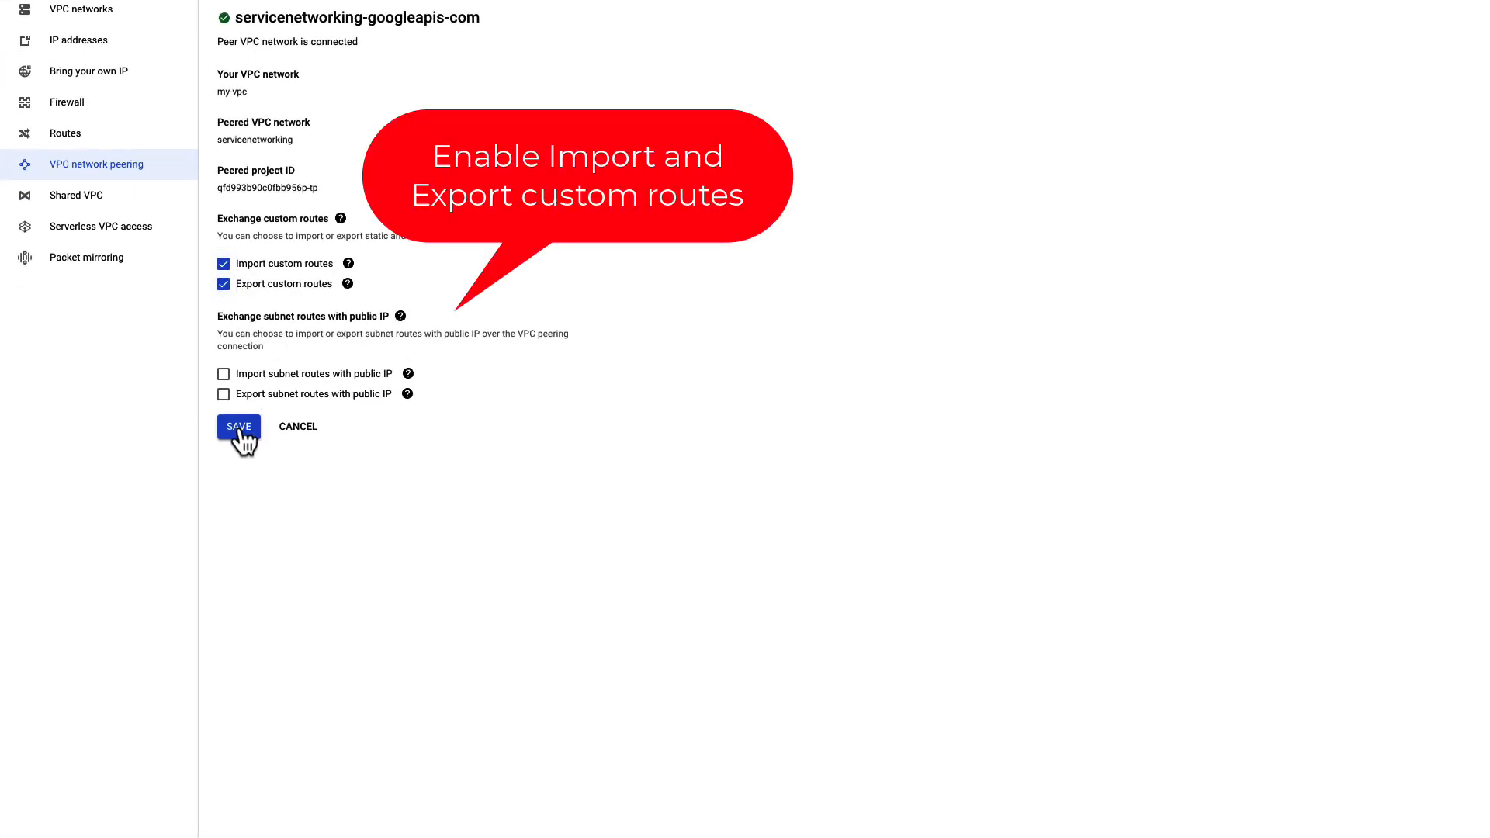
left_click(239, 427)
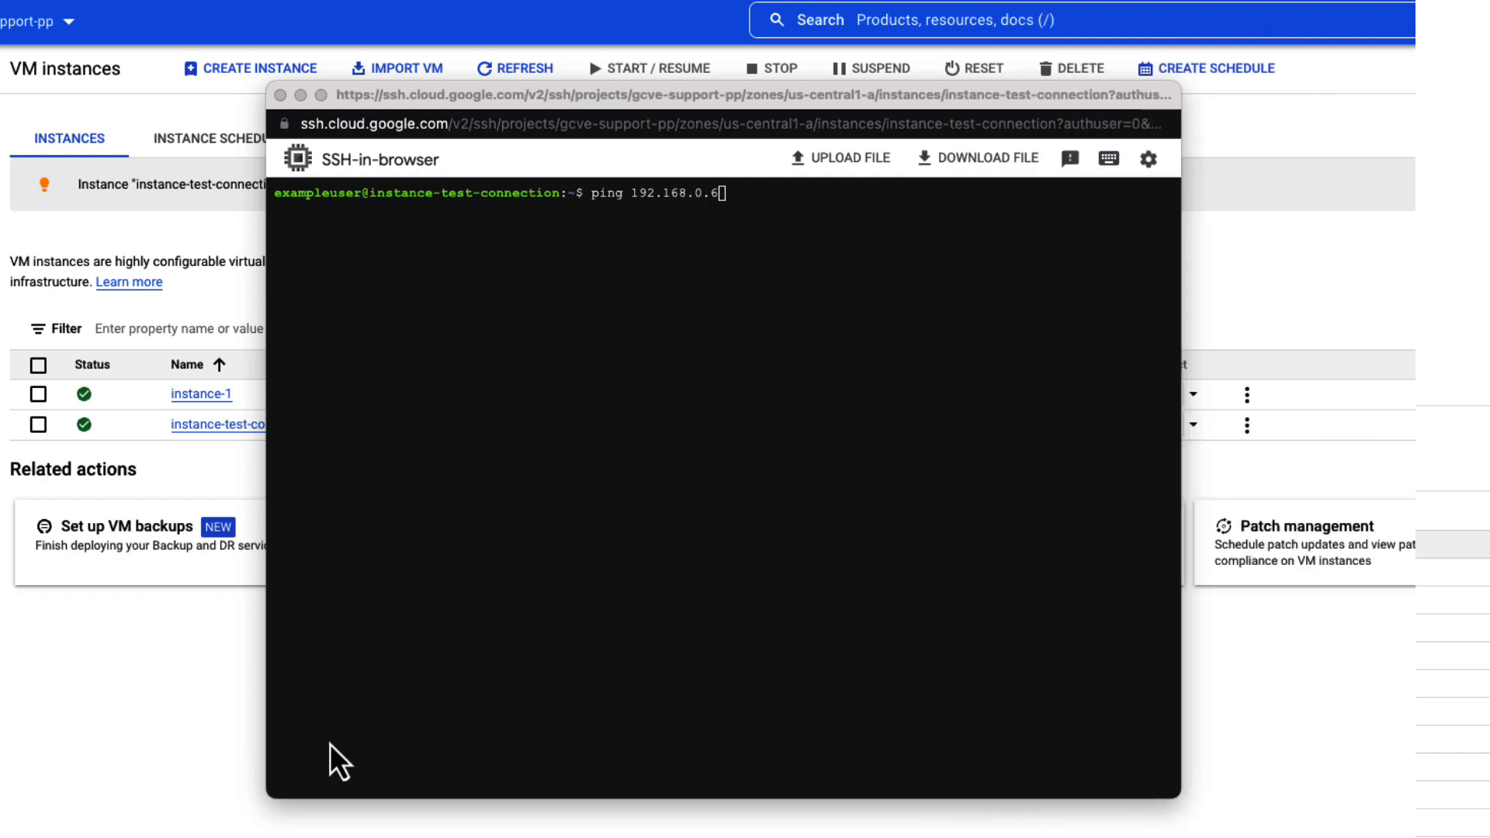
Step: Run ping 192.168.0.6 from instance-test-connection after the routing change
key("Enter")
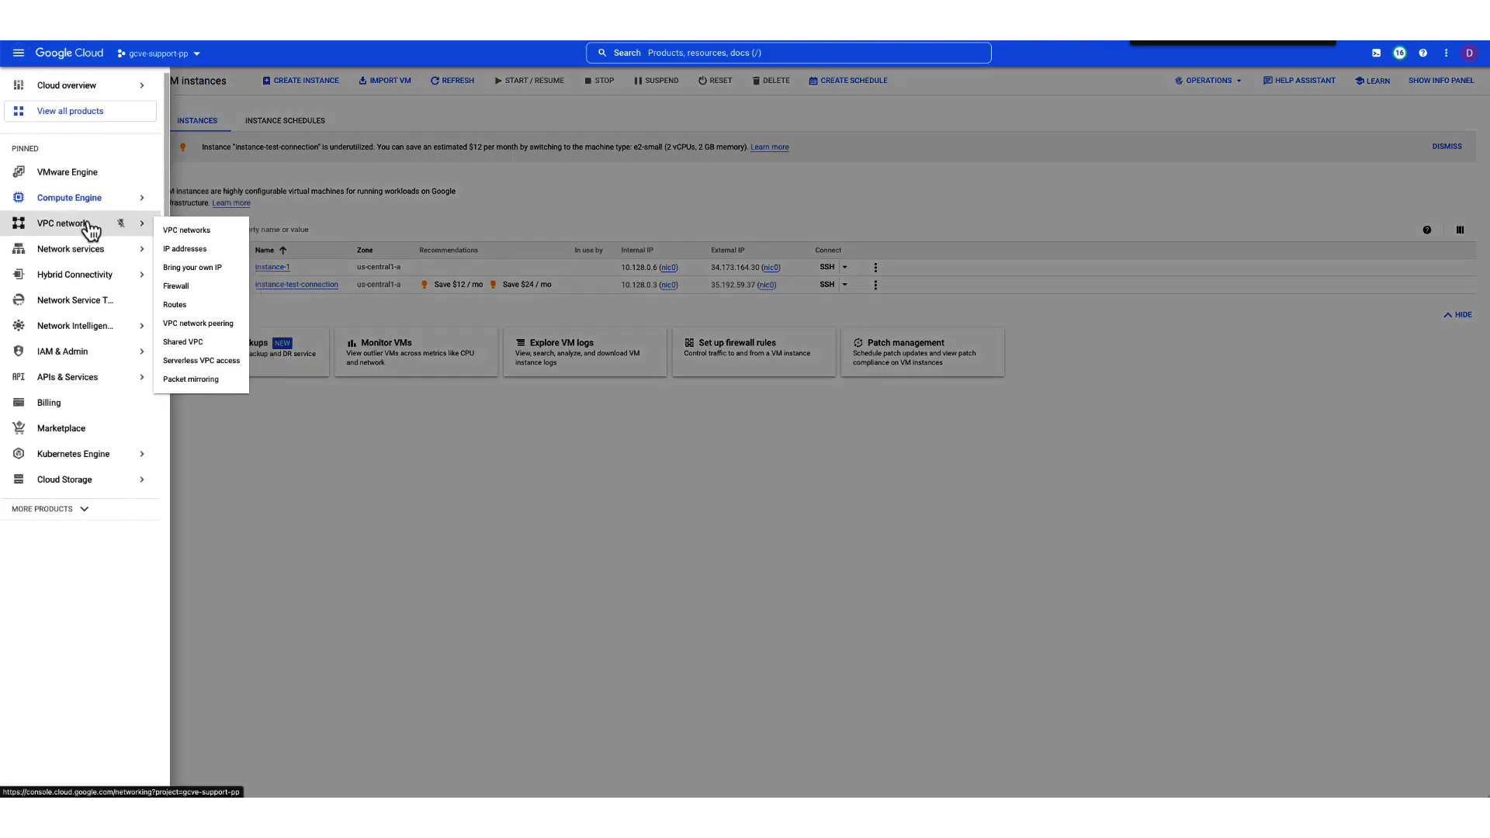
Step: Go to the VPC networks list to remove the faulty route from my-vpc
left_click(186, 229)
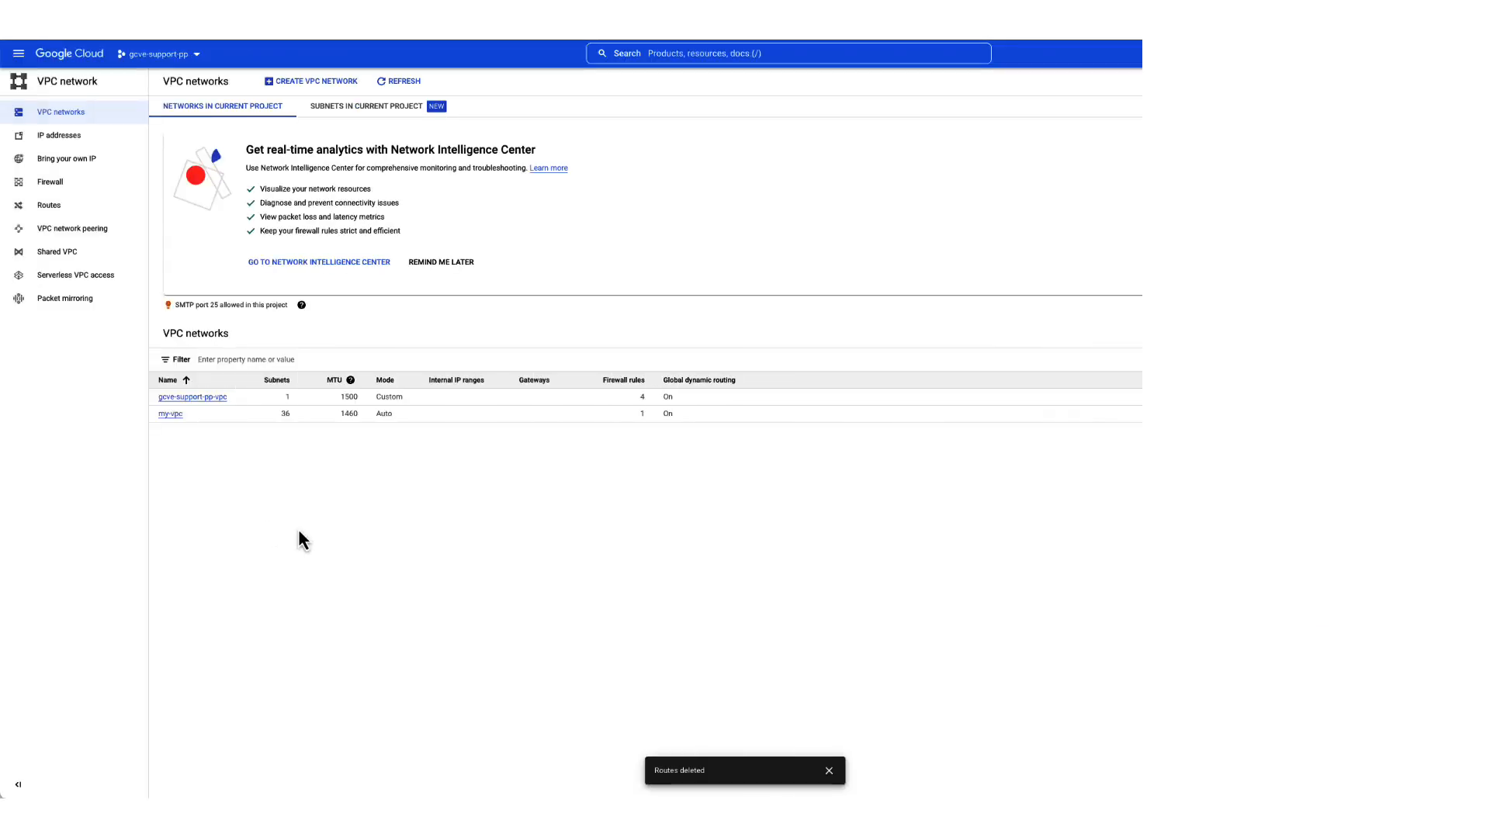
Step: View my-vpc's routes, now only default local subnet routes
left_click(170, 413)
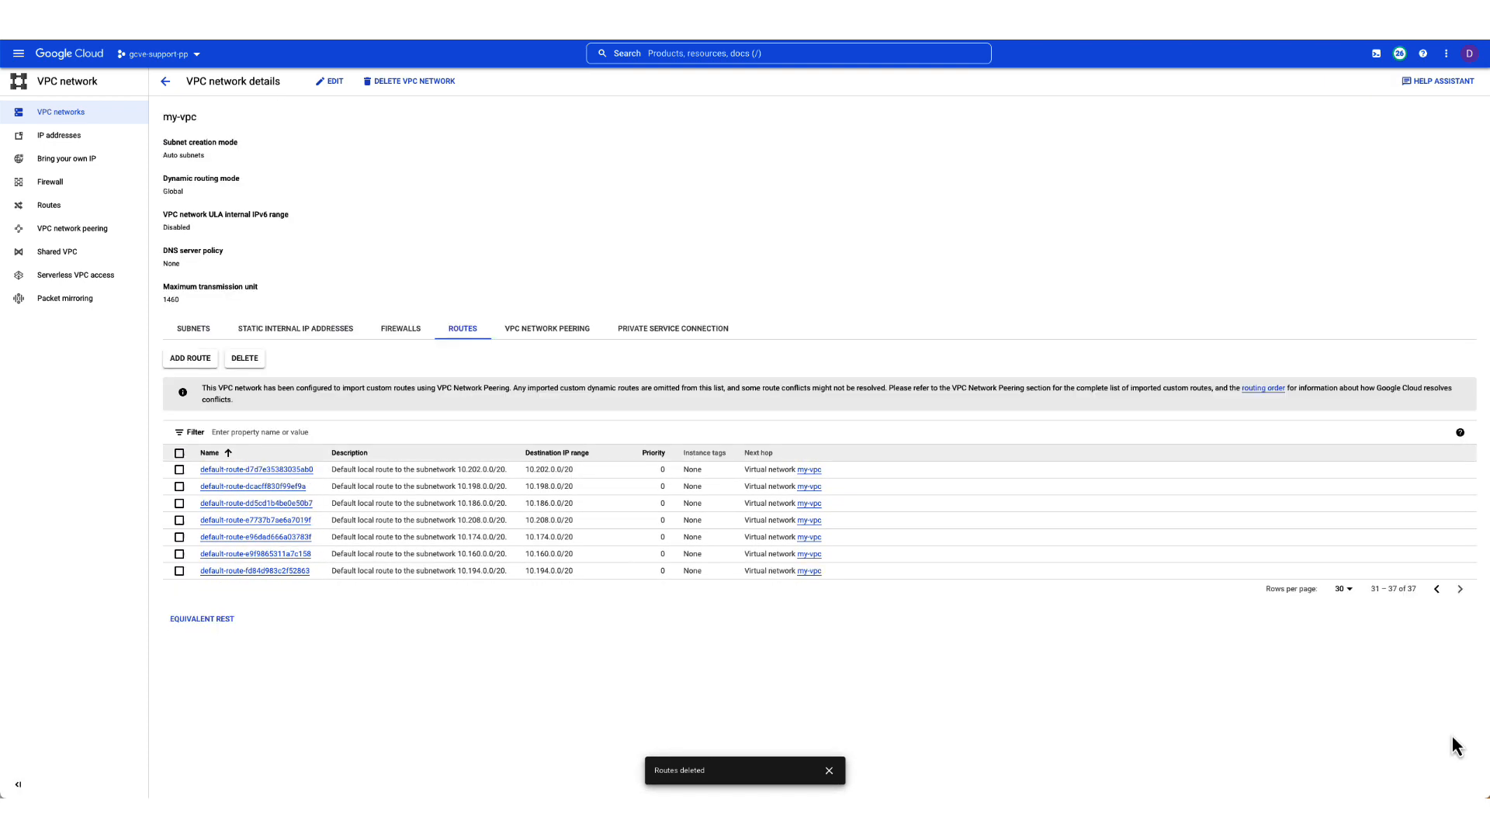
mouse_move(545, 100)
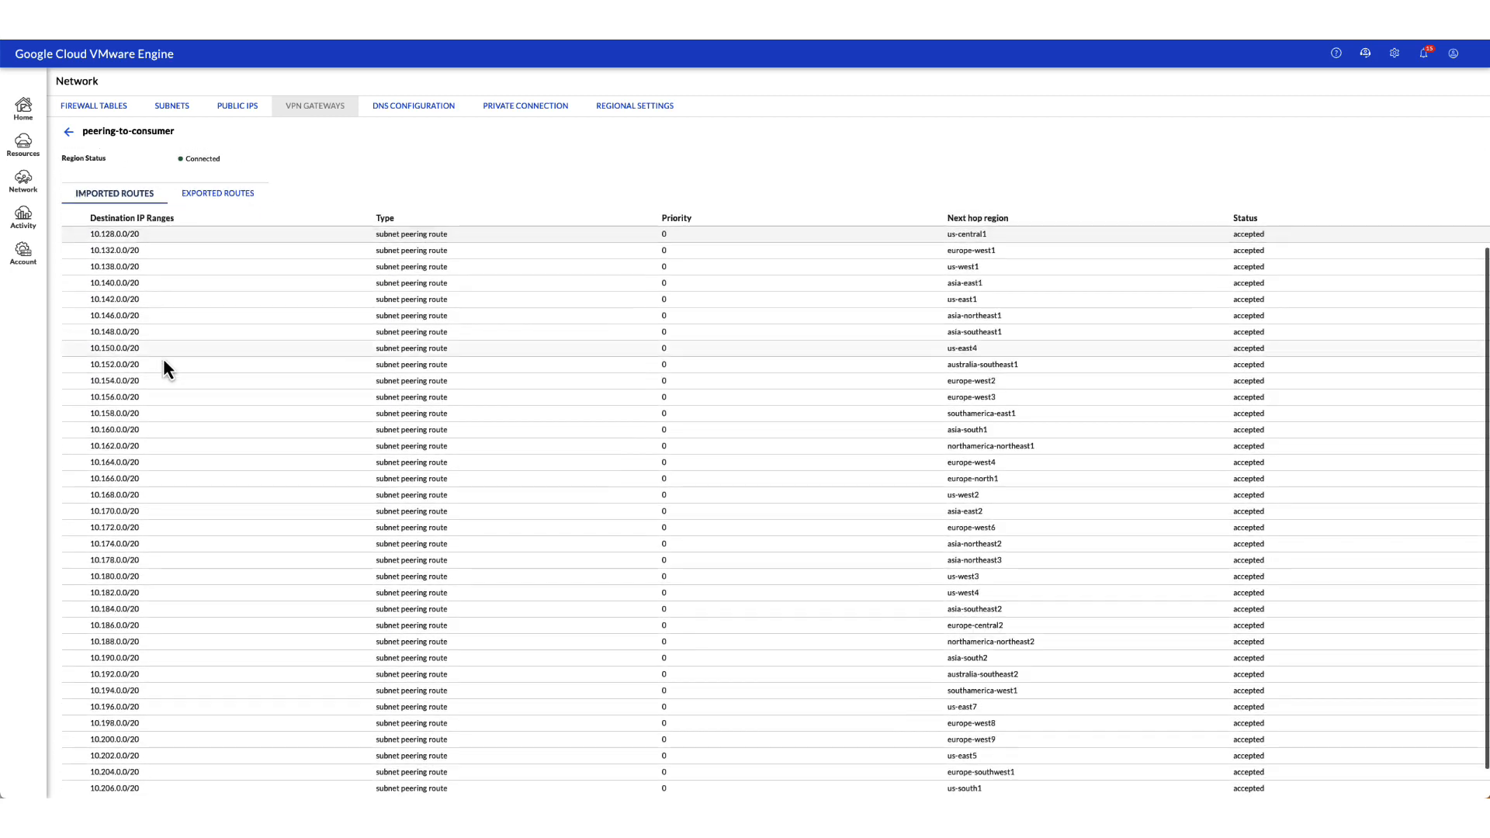
Step: Scroll the peering-to-consumer imported routes to confirm all show accepted status
scroll("down", 3)
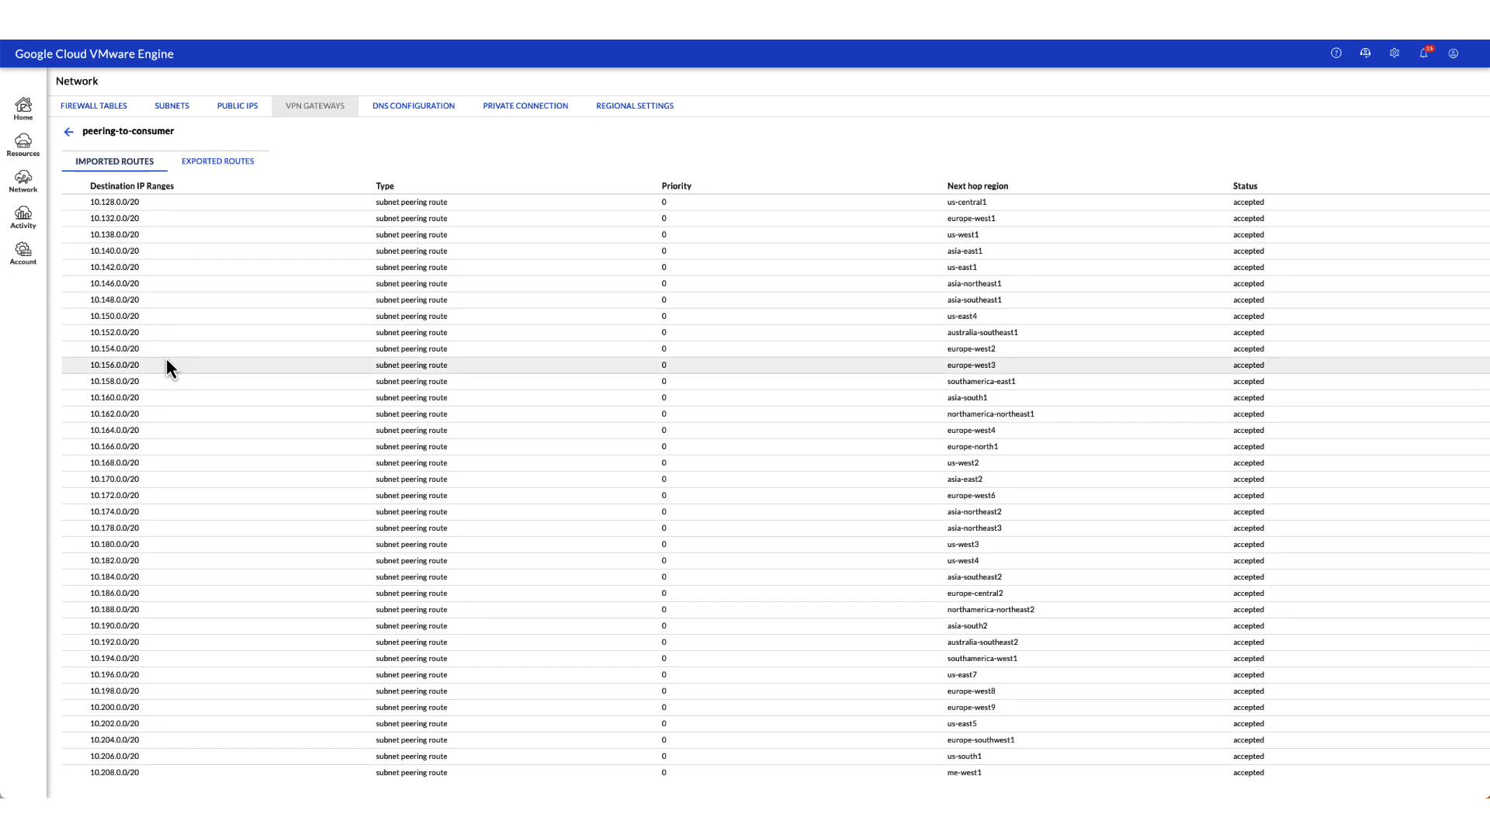